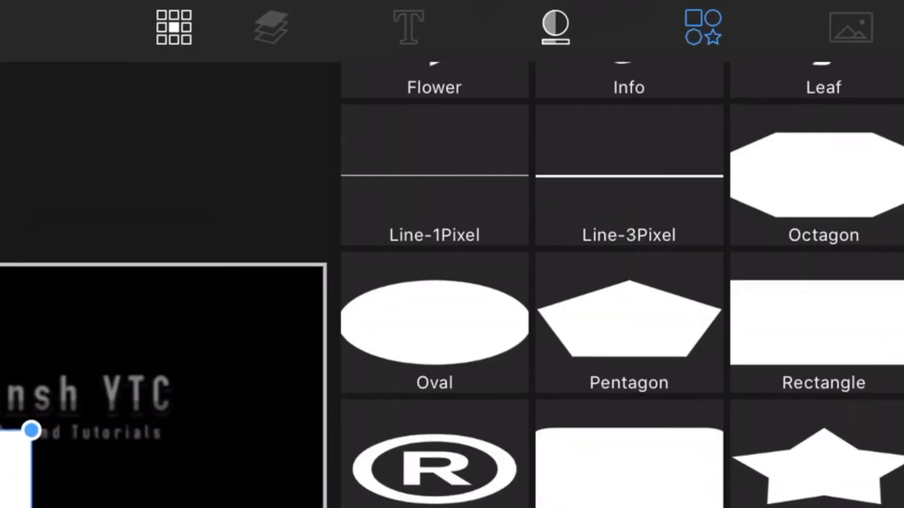
Step: Scroll the Titles library beside the timeline holding the 2-second Snapshot clip
scroll("down", 3)
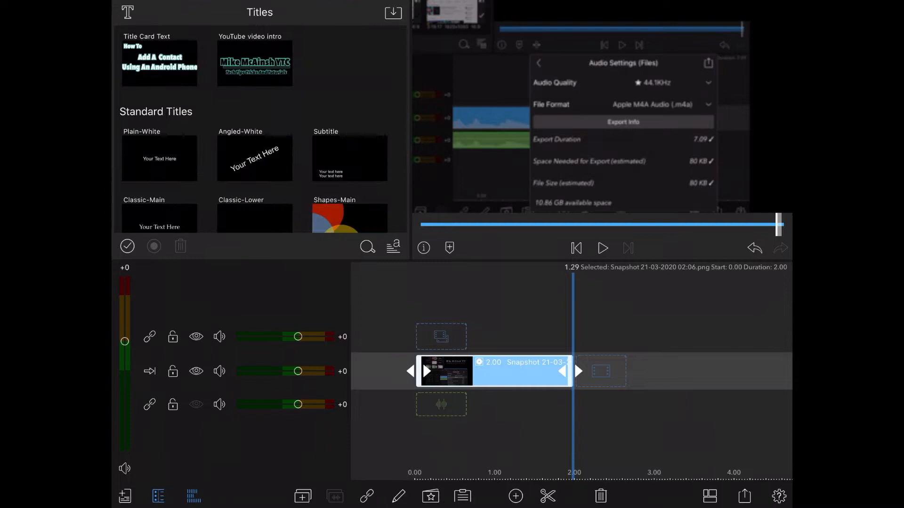
Step: Add the Angled-White standard title on the track above the Snapshot photo clip
left_click(254, 158)
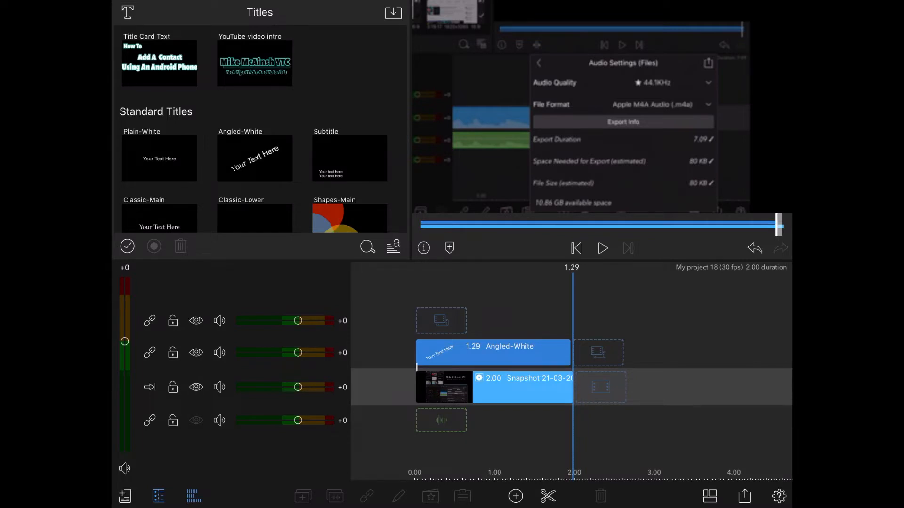
Step: Edit the Angled-White title and browse the Shapes library for a rectangle
left_click(492, 353)
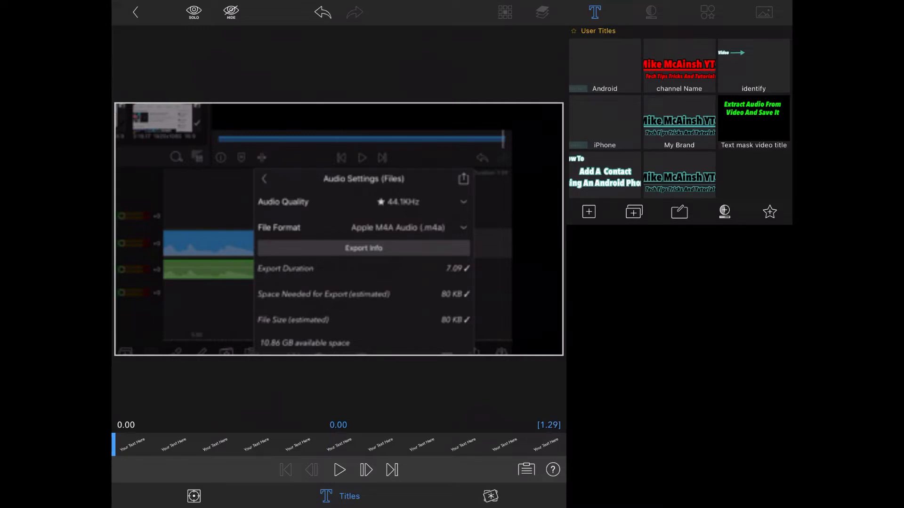
left_click(589, 211)
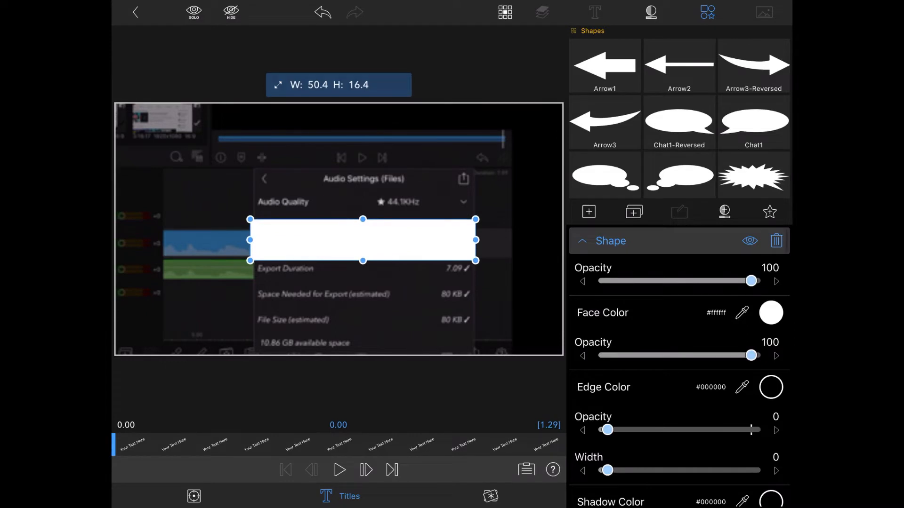
Step: Resize the white rectangle into a wide strip and lower its opacity to align it over File Format
left_click_drag(362, 260, 363, 248)
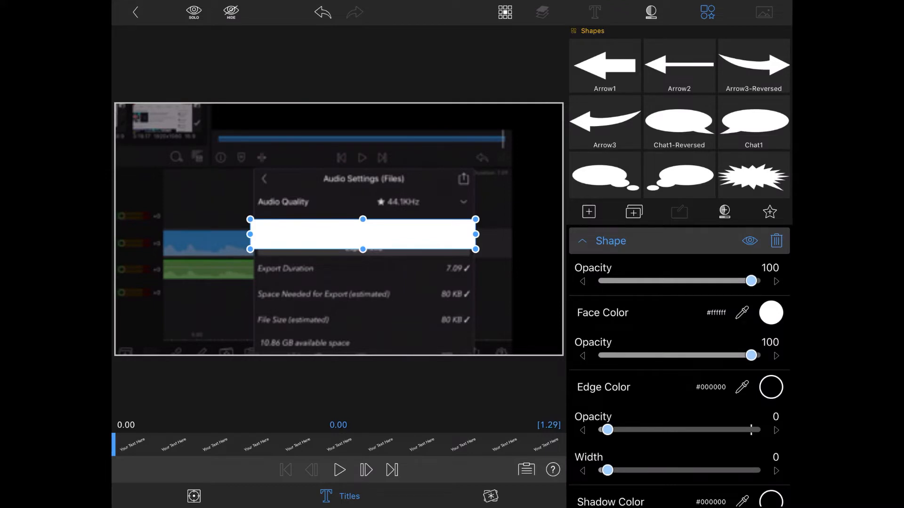
left_click_drag(752, 281, 699, 281)
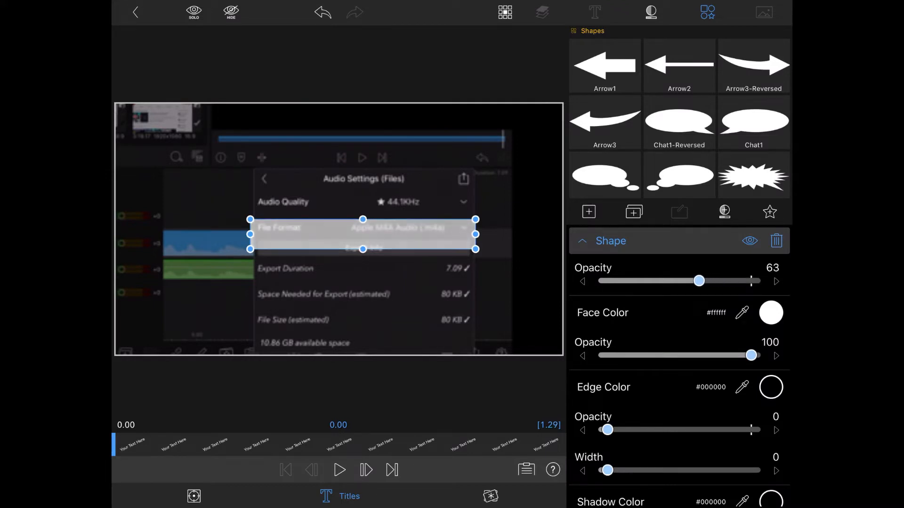
left_click_drag(700, 281, 689, 281)
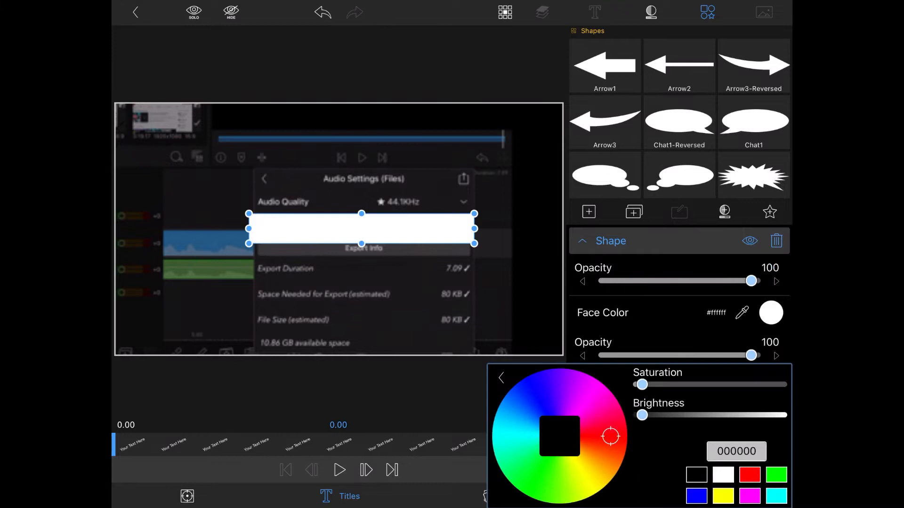
Step: Give the rectangle a red edge colour thickened to width 54
left_click(750, 475)
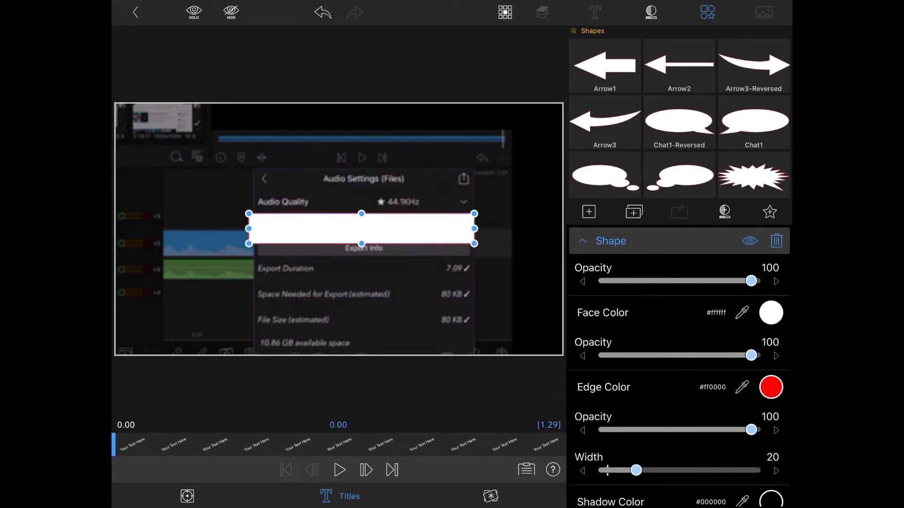
left_click_drag(636, 471, 664, 471)
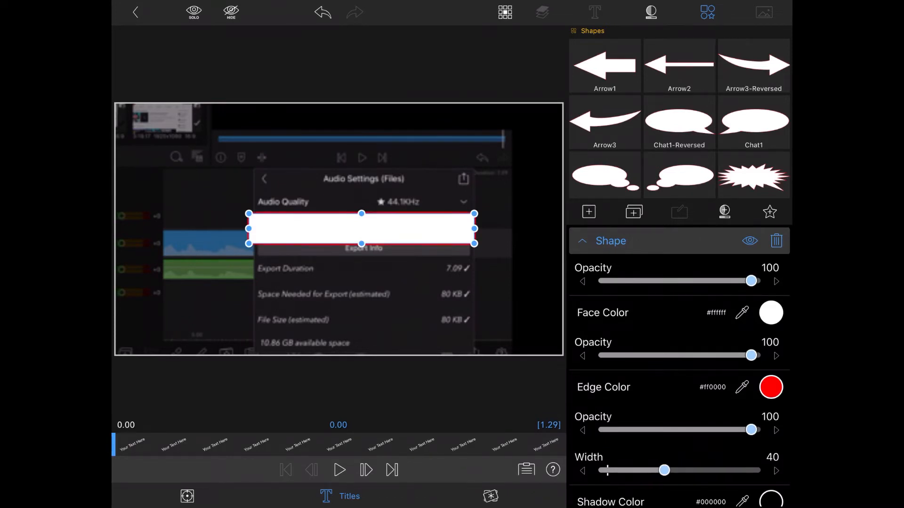
left_click_drag(663, 470, 679, 471)
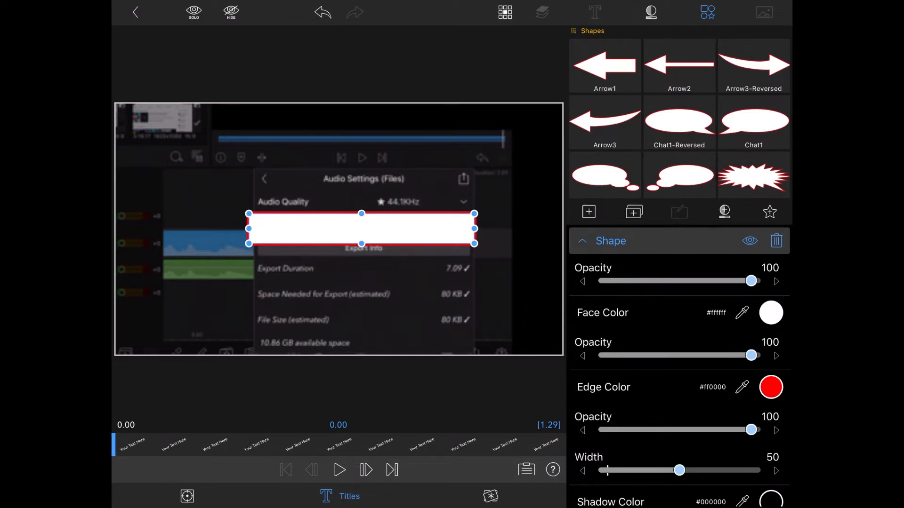
left_click_drag(679, 471, 686, 471)
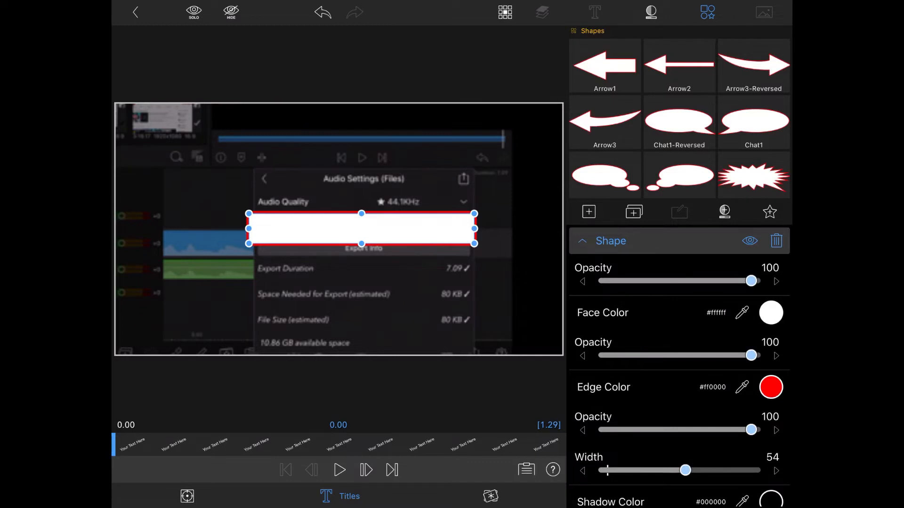
Step: Fill the rectangle with bright green and nudge it into final position over File Format
left_click(771, 314)
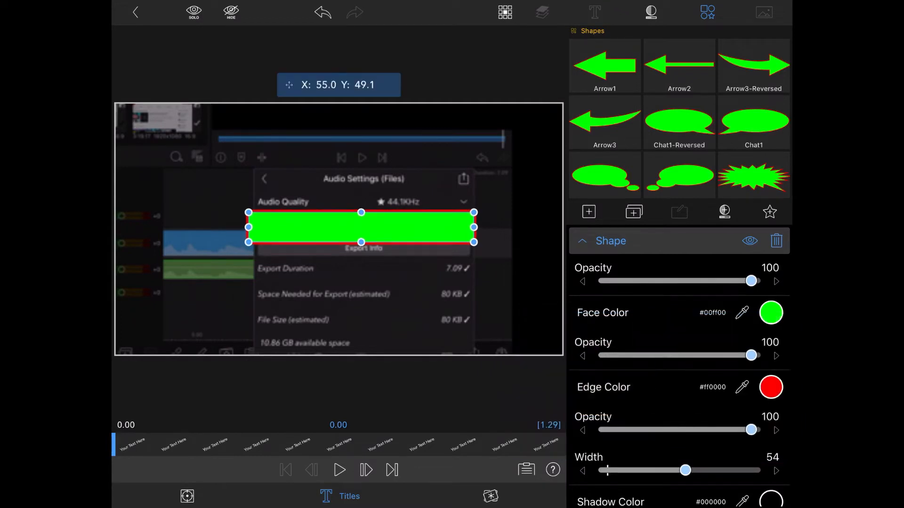
left_click_drag(362, 227, 367, 224)
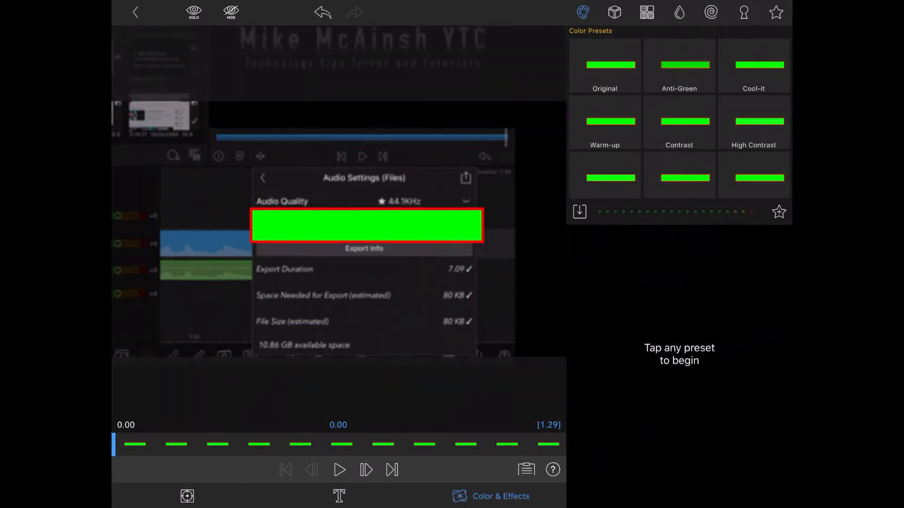
Step: Apply the Green Screen chroma key preset and tune its range to key out the green fill
left_click(742, 12)
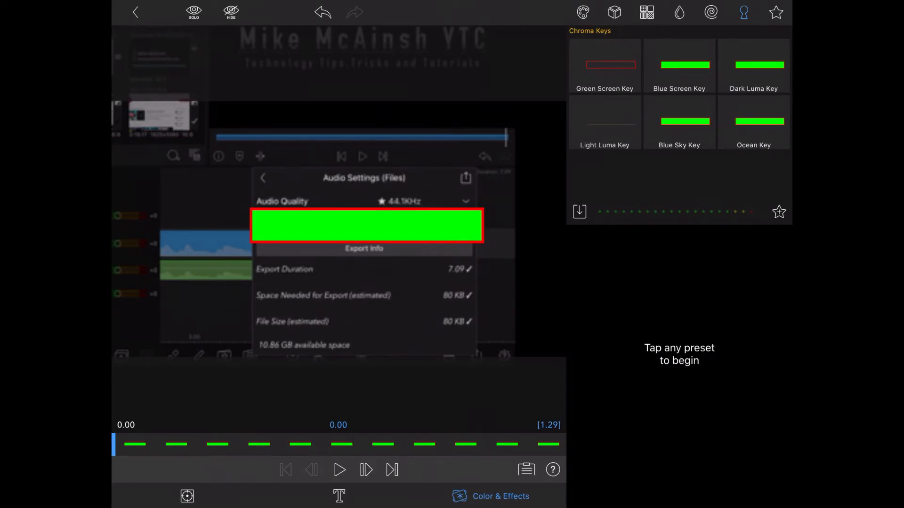
left_click(605, 65)
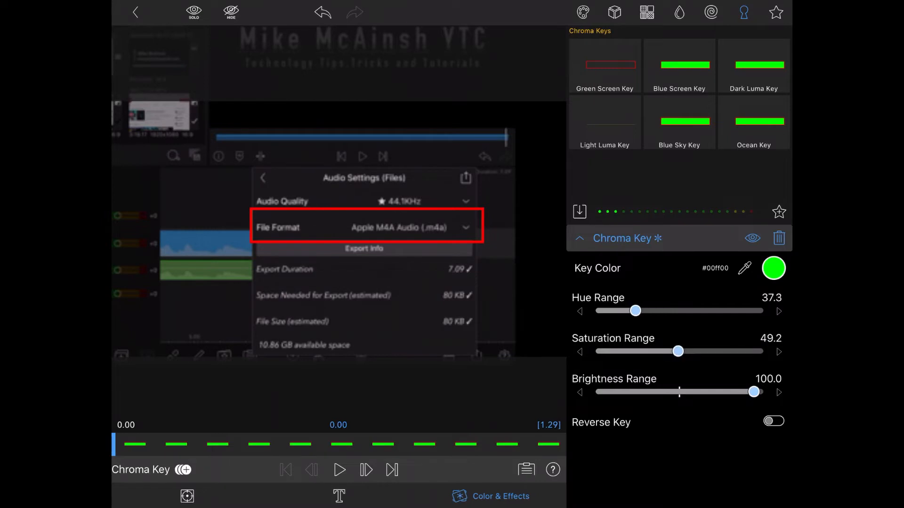
left_click_drag(752, 392, 697, 392)
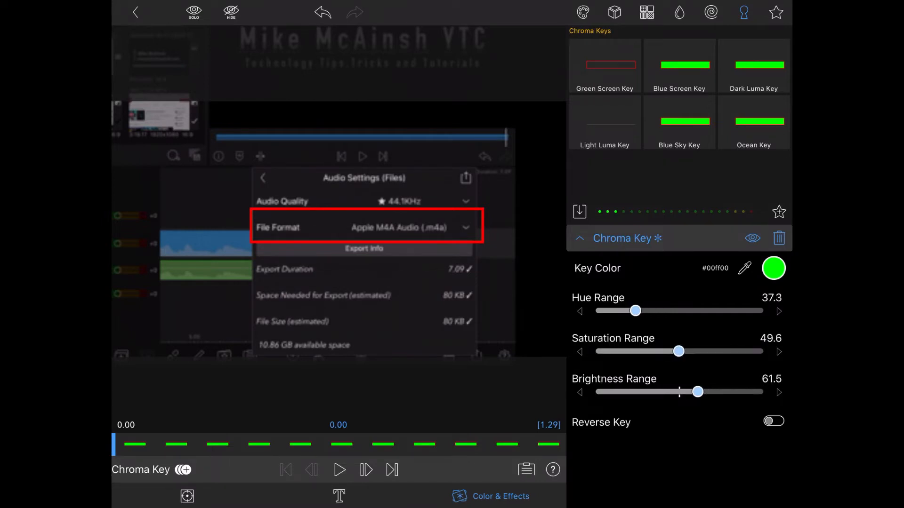
left_click_drag(697, 392, 679, 391)
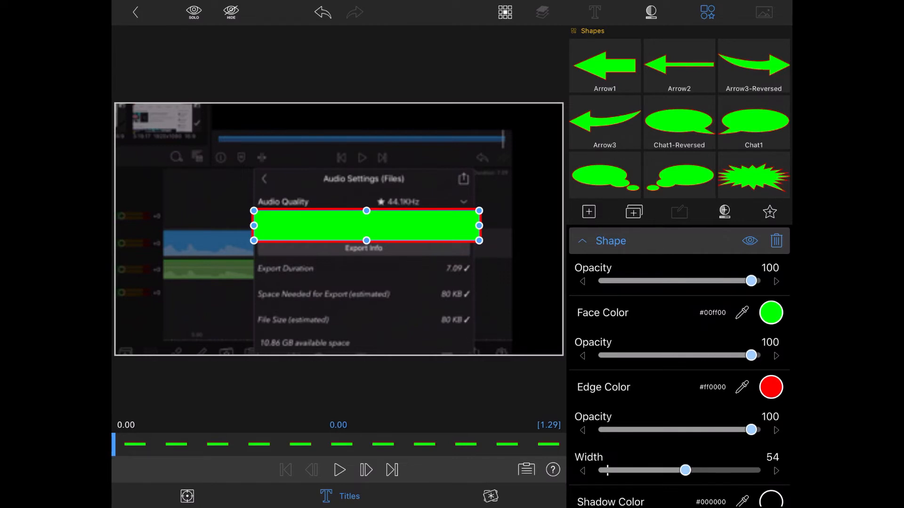
Step: Save the rectangle as a user title preset named 'LumaFusion menu option highlight'
left_click(592, 11)
type("Ti")
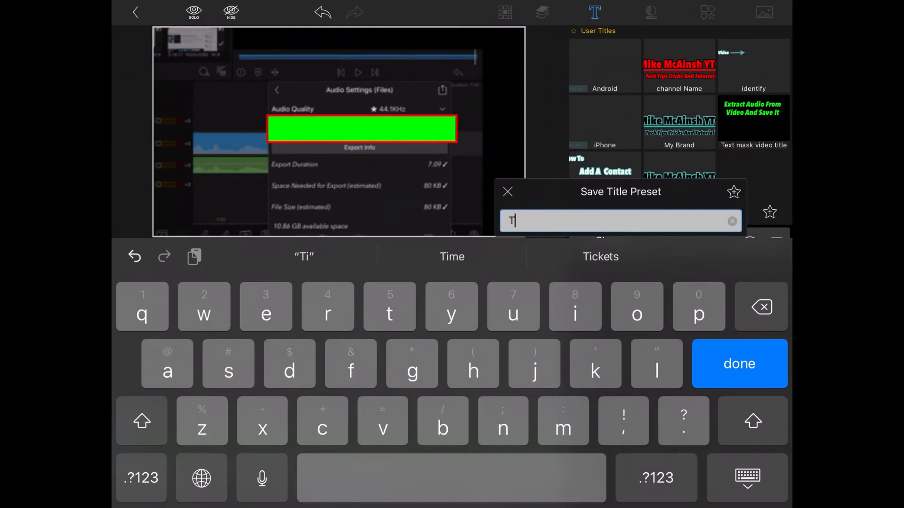
type("Lu")
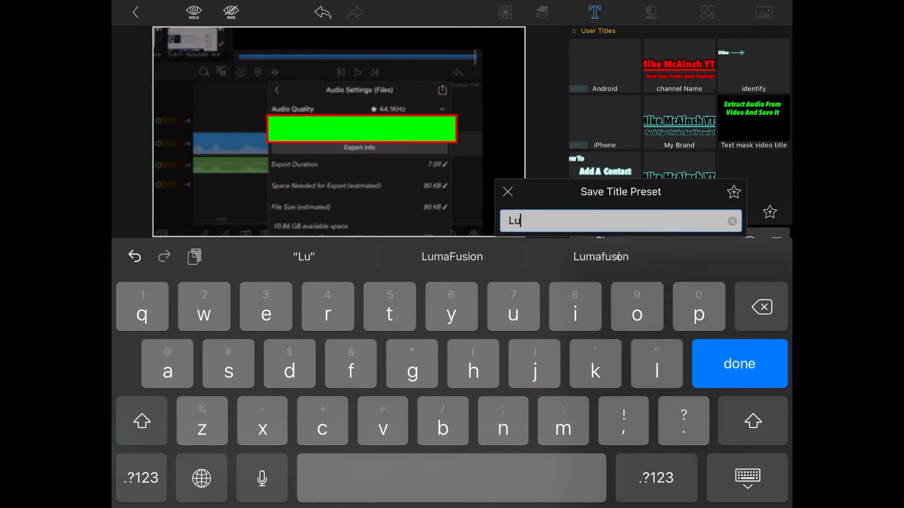
type("LumaFusion menu option")
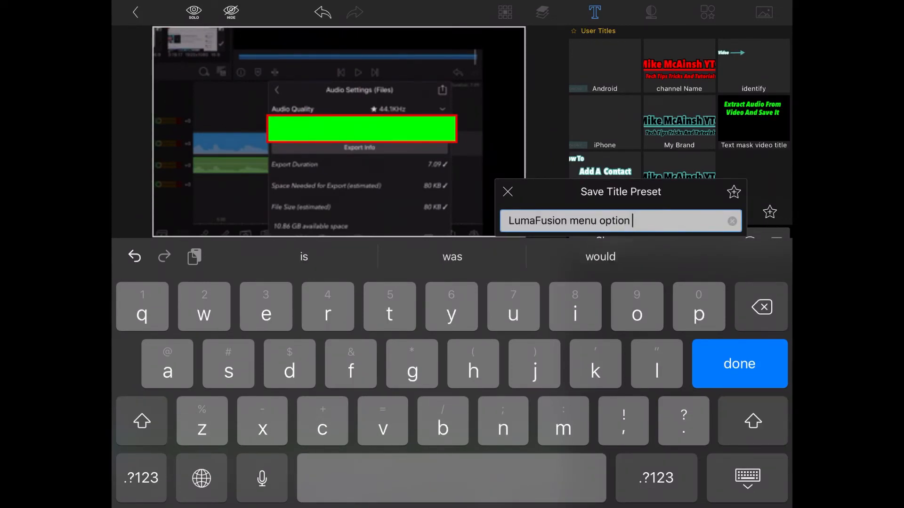
type("highli")
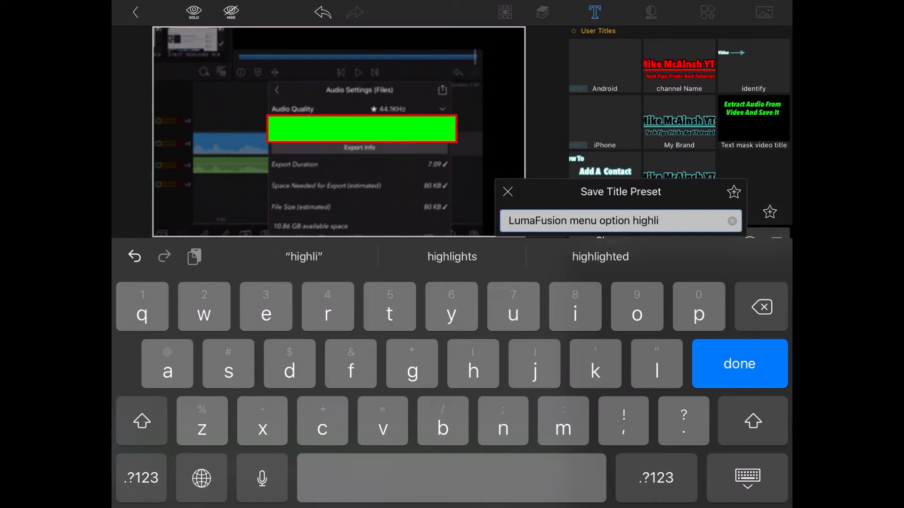
type("ght")
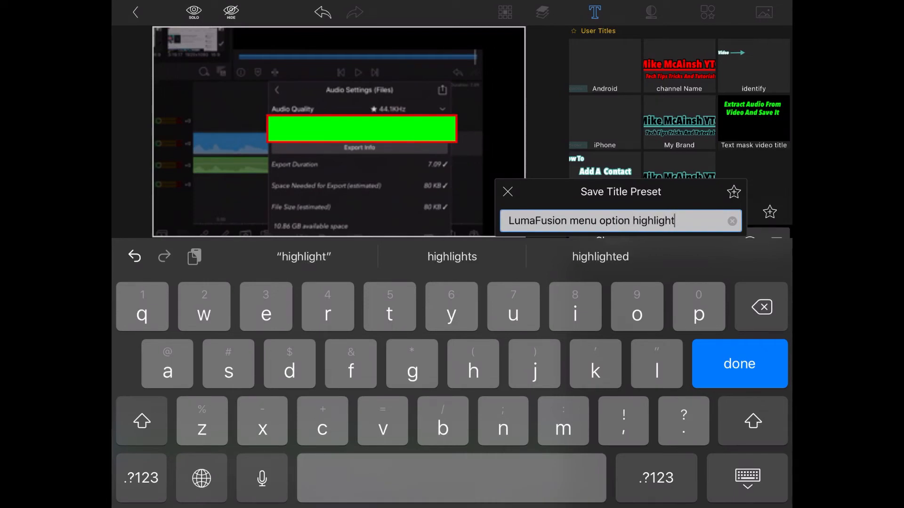
left_click(739, 363)
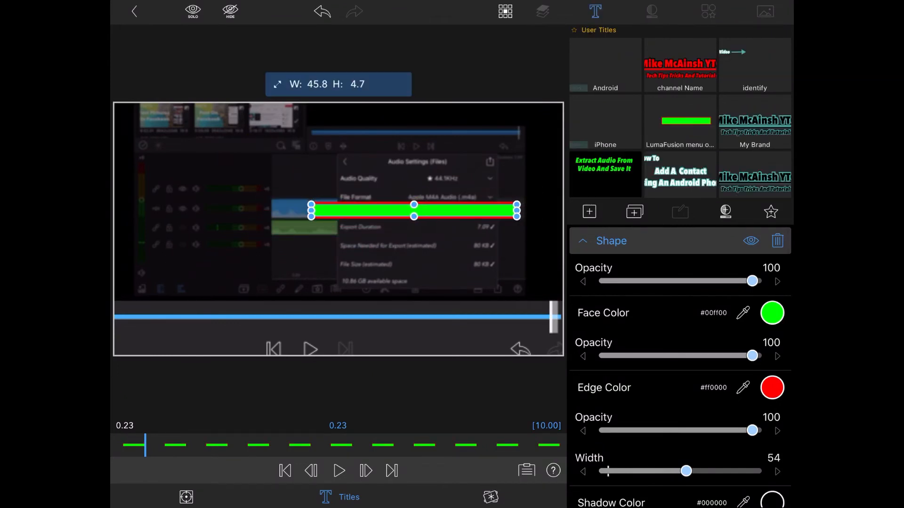
Step: Resize the highlight shape into a 45.8 by 4.7 thin bar over the File Format row
left_click_drag(414, 212, 418, 198)
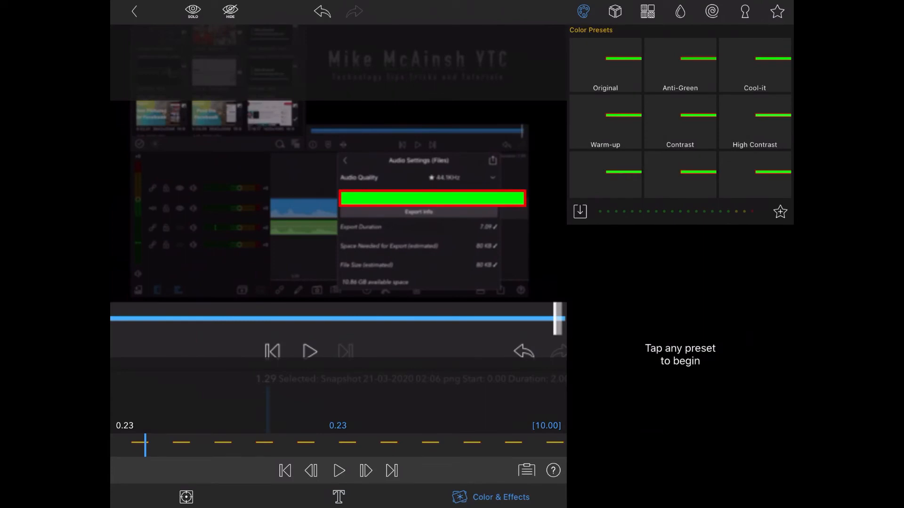
Step: Apply the Green Screen Key so only the red outline remains around File Format
left_click(743, 11)
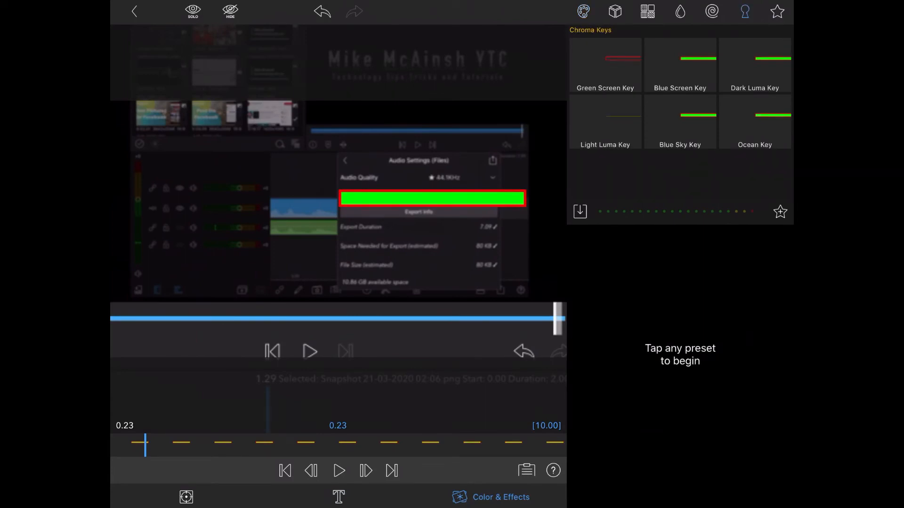
left_click(605, 61)
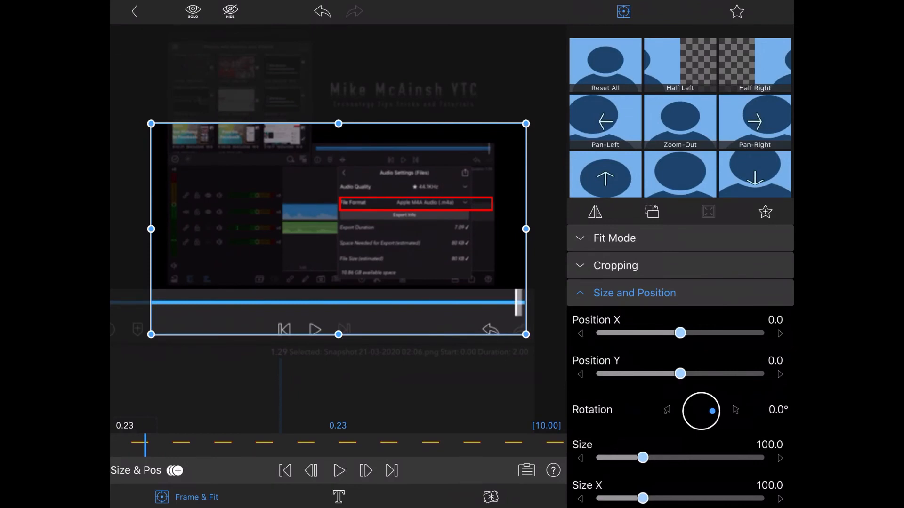
Step: Expand the photo clip's Cropping section in Frame & Fit, all crop edges at 0
left_click(616, 266)
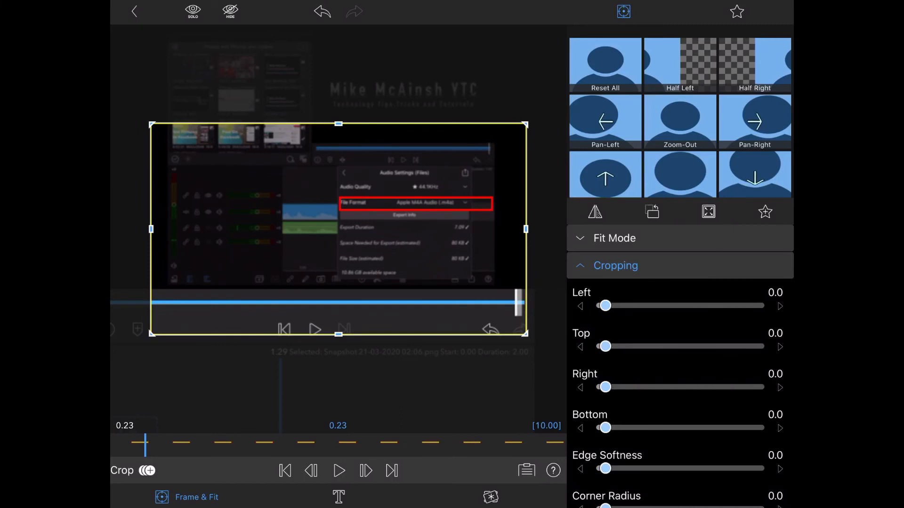
Step: Keyframe the Right crop from about 51 down to 0 at 9.29 s
left_click_drag(604, 387, 624, 387)
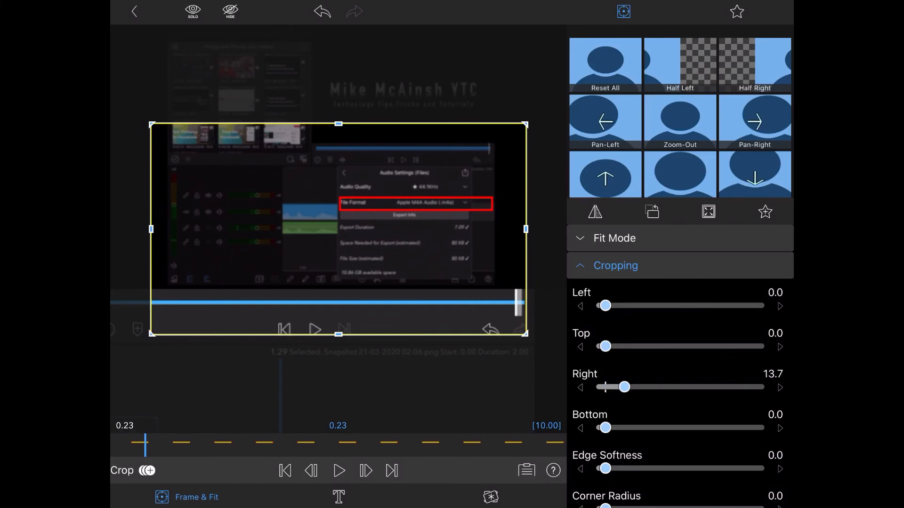
left_click_drag(625, 387, 677, 387)
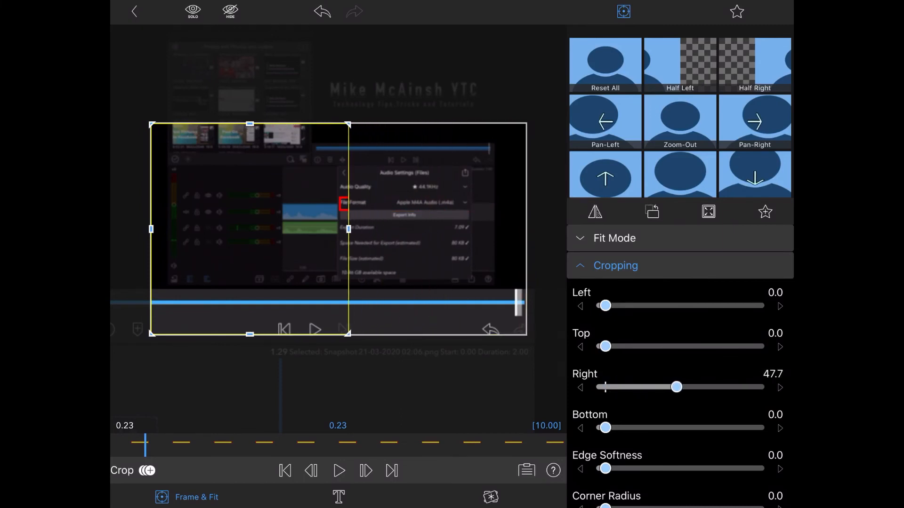
left_click_drag(676, 387, 683, 387)
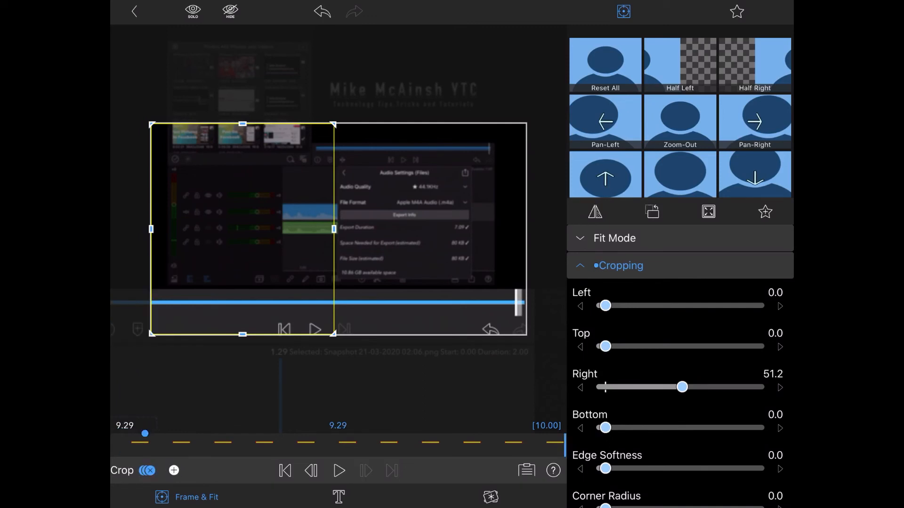
left_click_drag(683, 387, 604, 387)
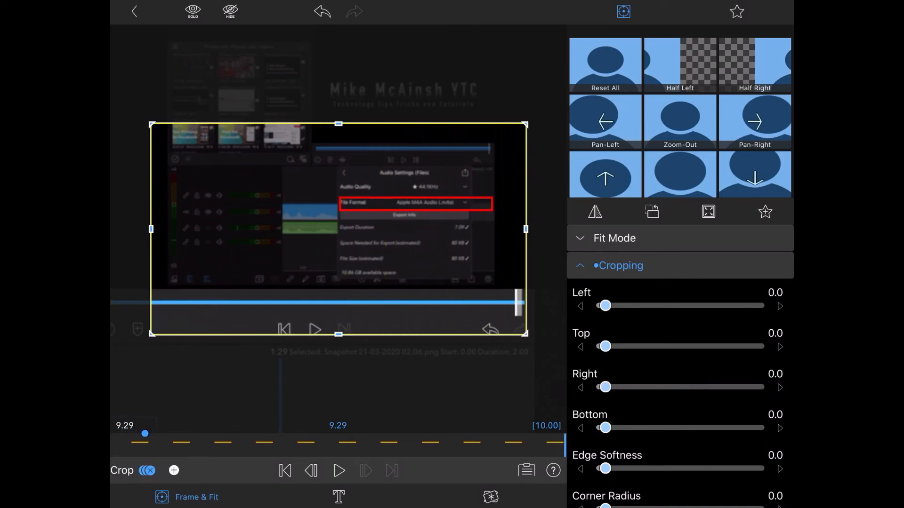